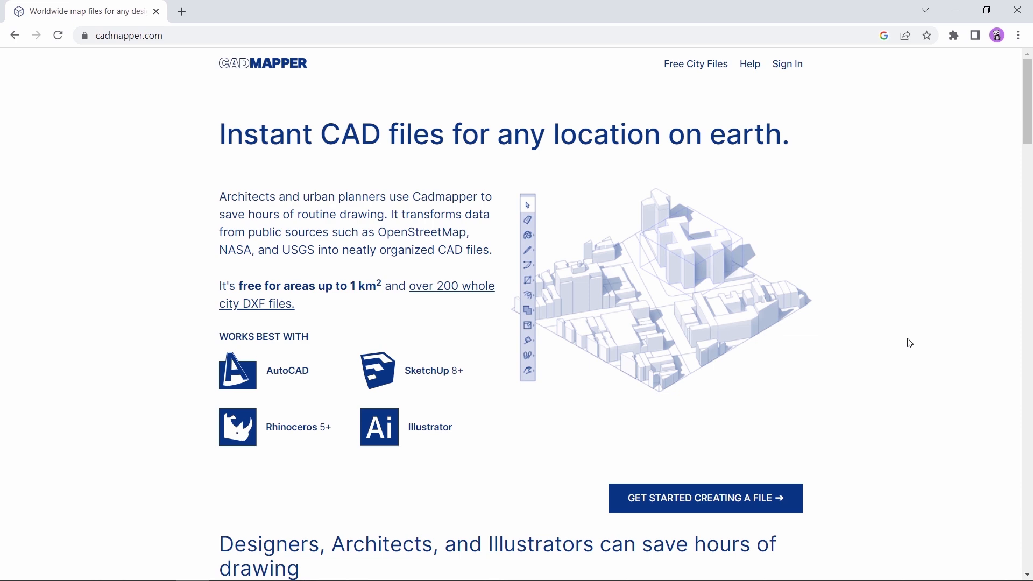
Start a new CADMapper file, search 'New York', and frame Lower Manhattan around South Street
scroll(down, 3)
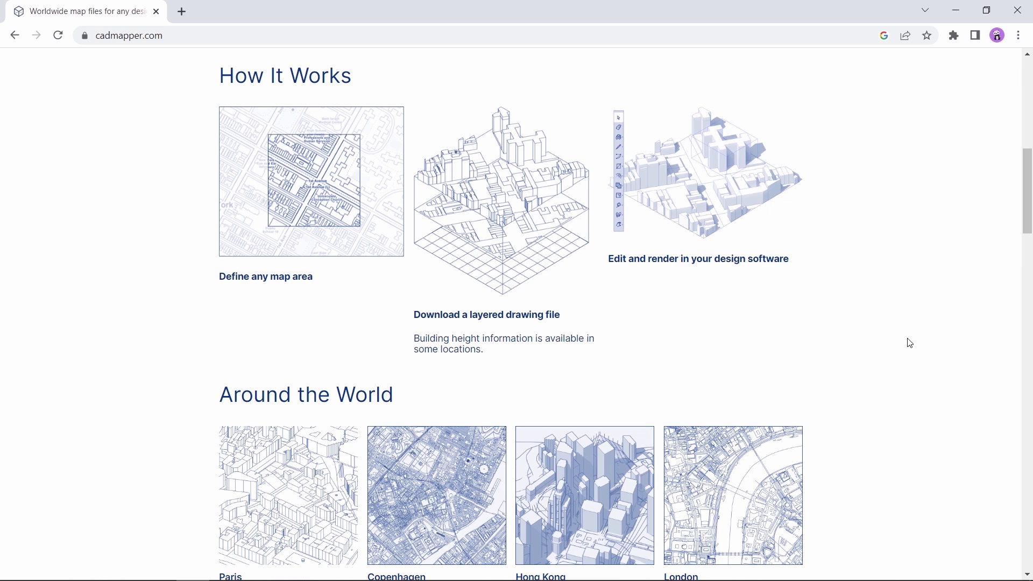
scroll(up, 3)
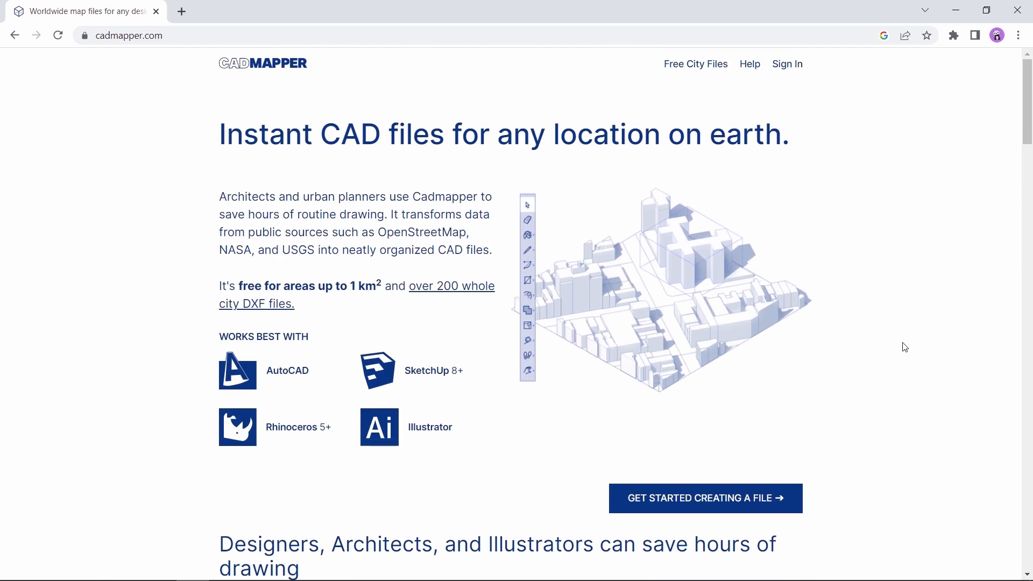
mouse_move(721, 493)
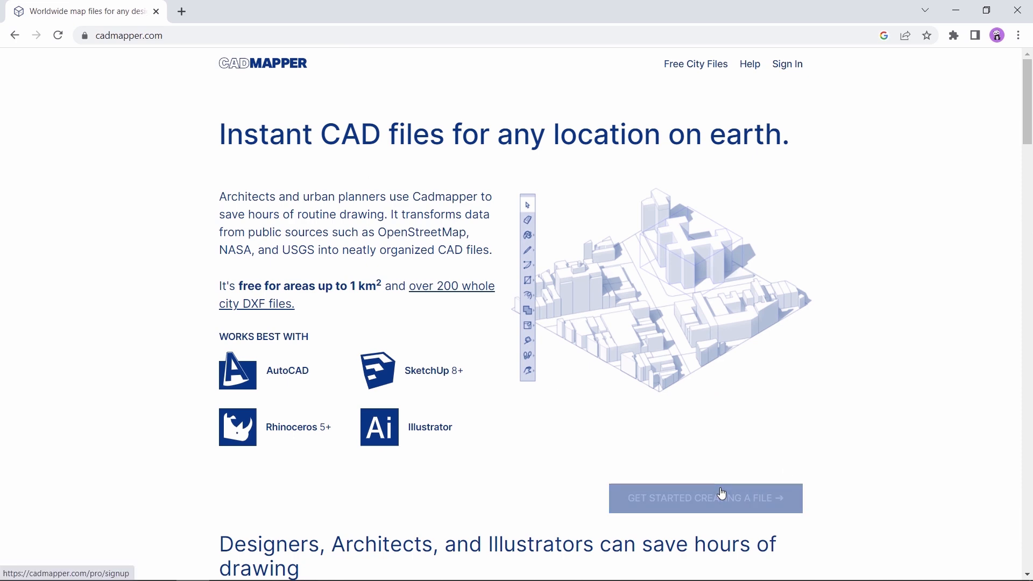
click(704, 497)
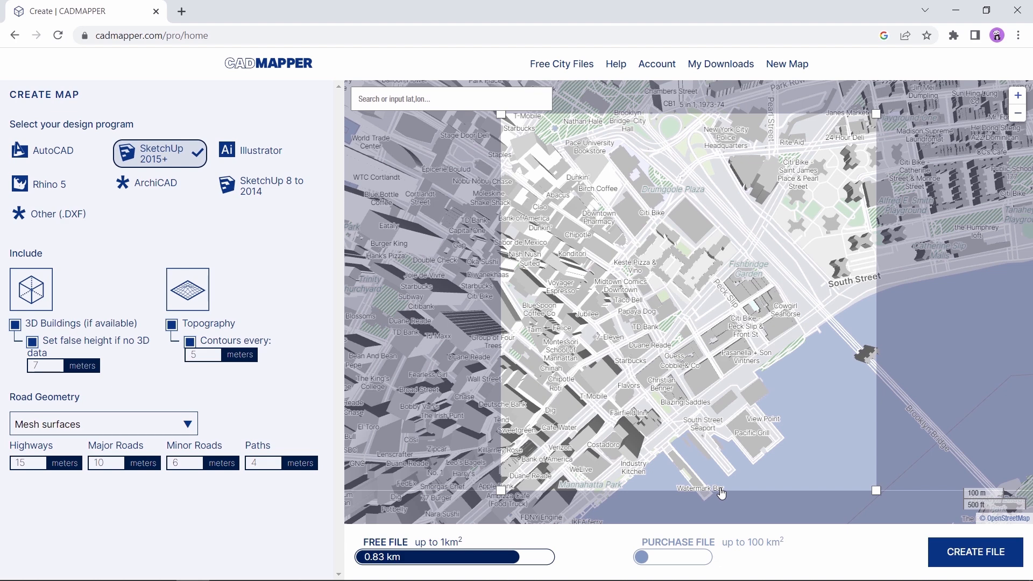
click(461, 99)
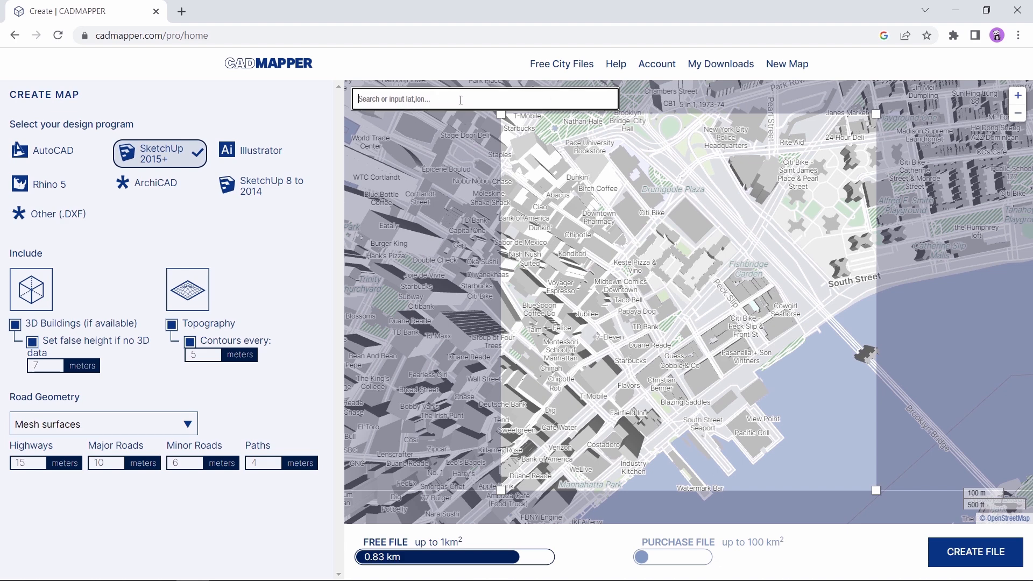
text(new)
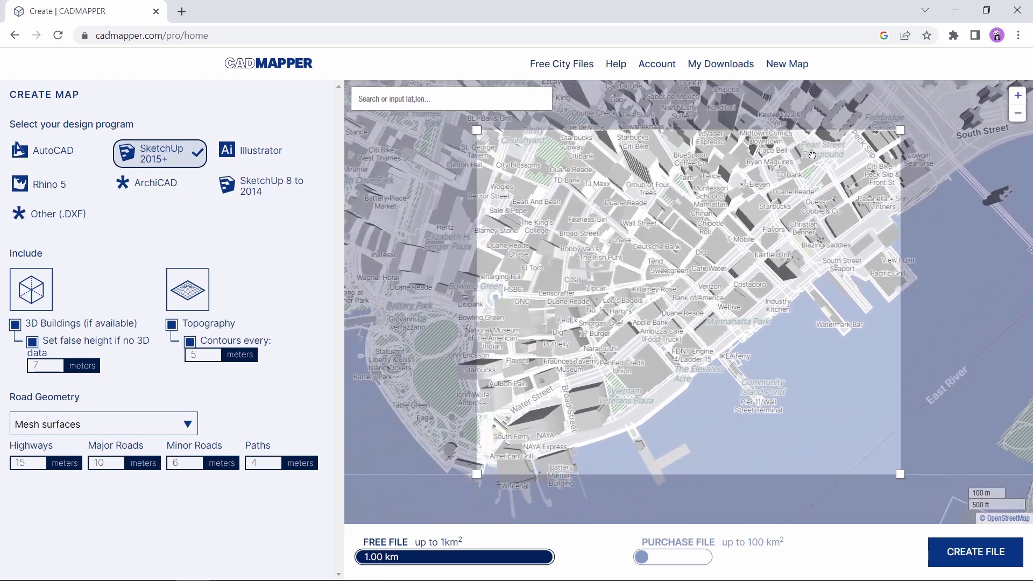
drag(812, 155, 545, 298)
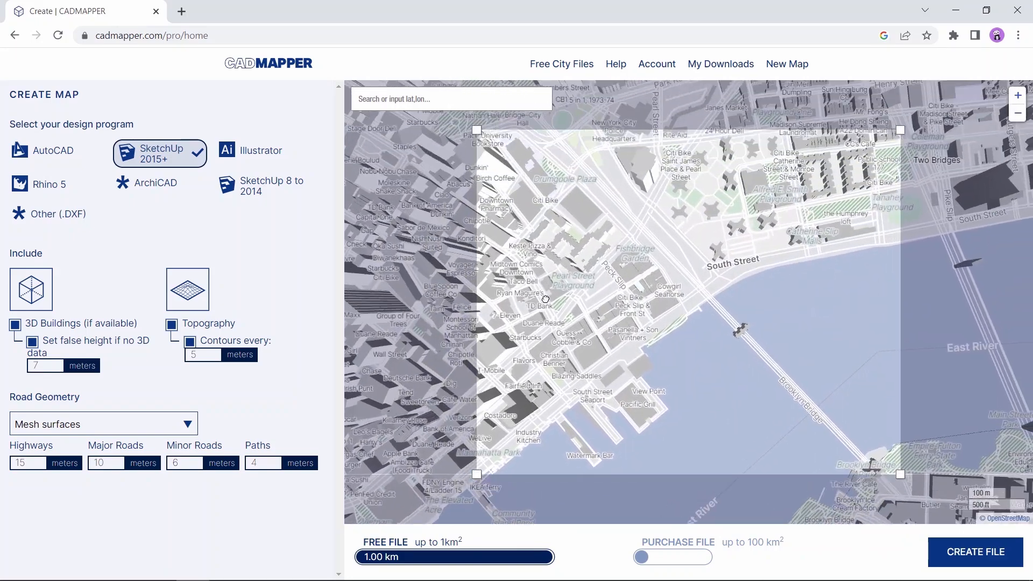
drag(546, 299, 622, 293)
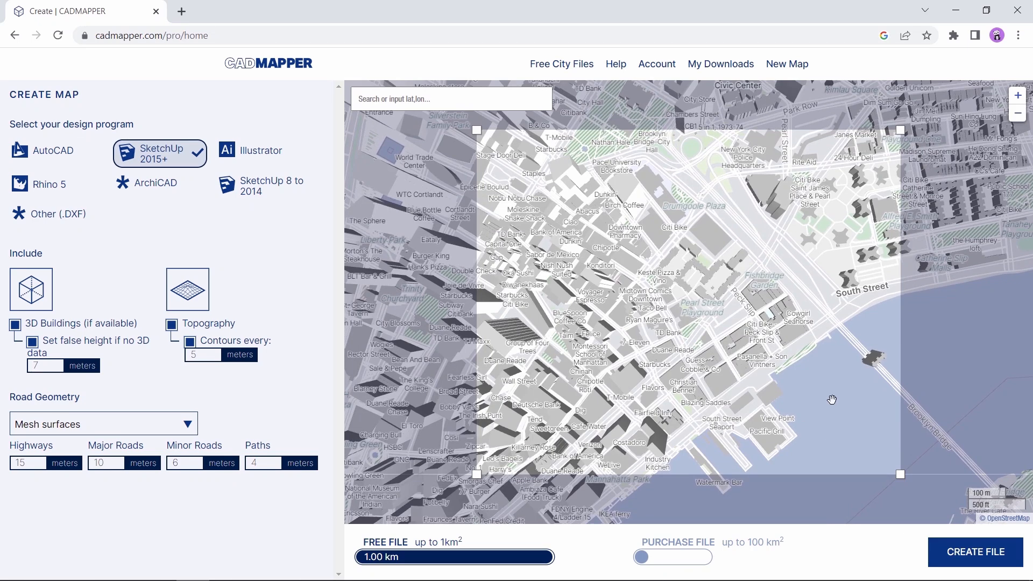
mouse_move(71, 98)
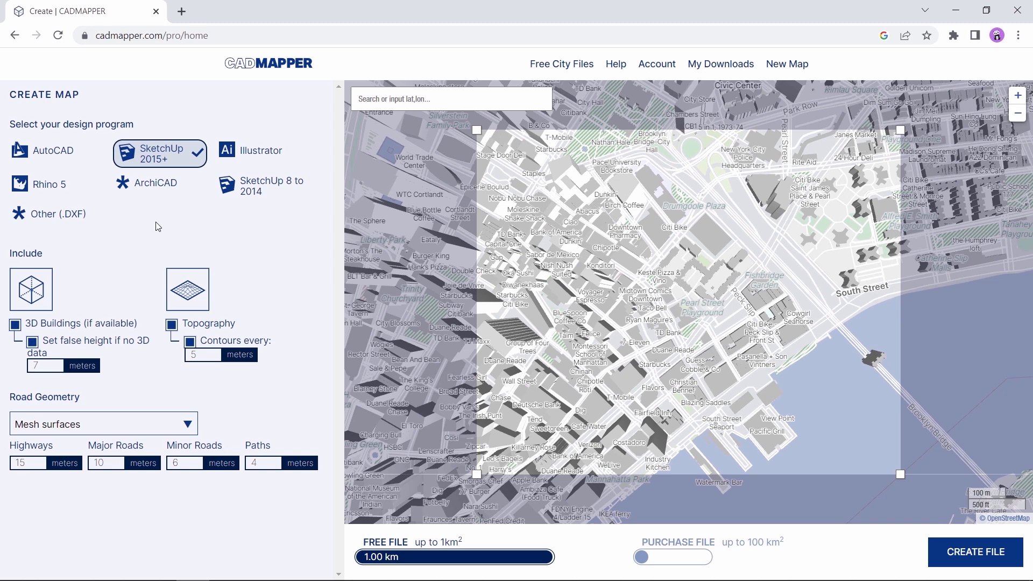
mouse_move(161, 223)
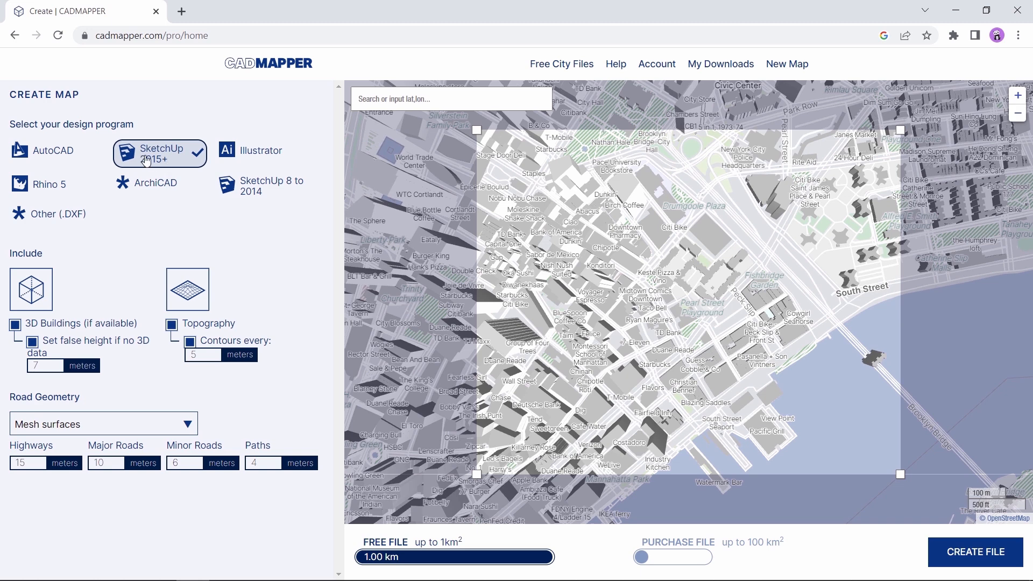
mouse_move(177, 233)
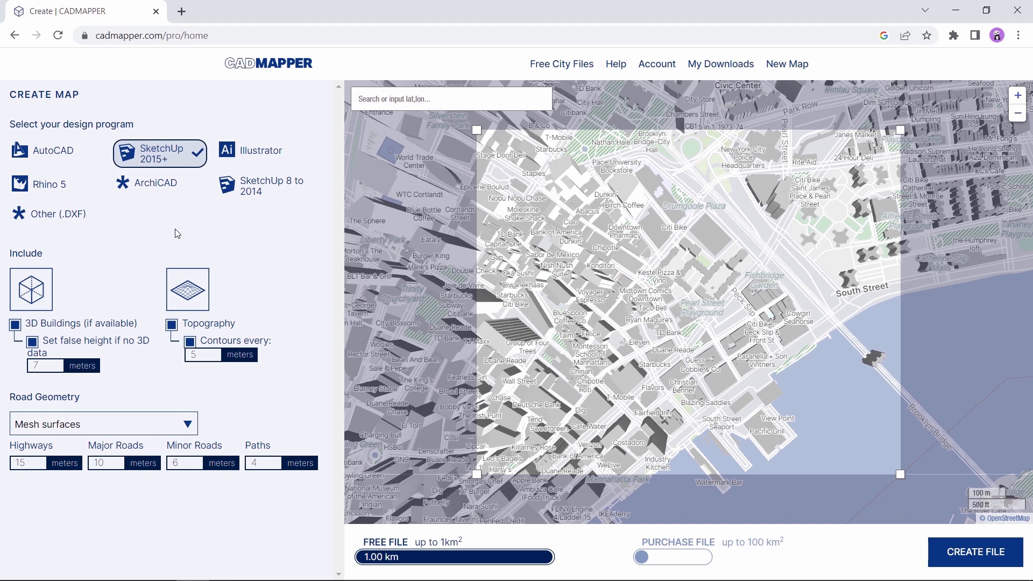
mouse_move(174, 235)
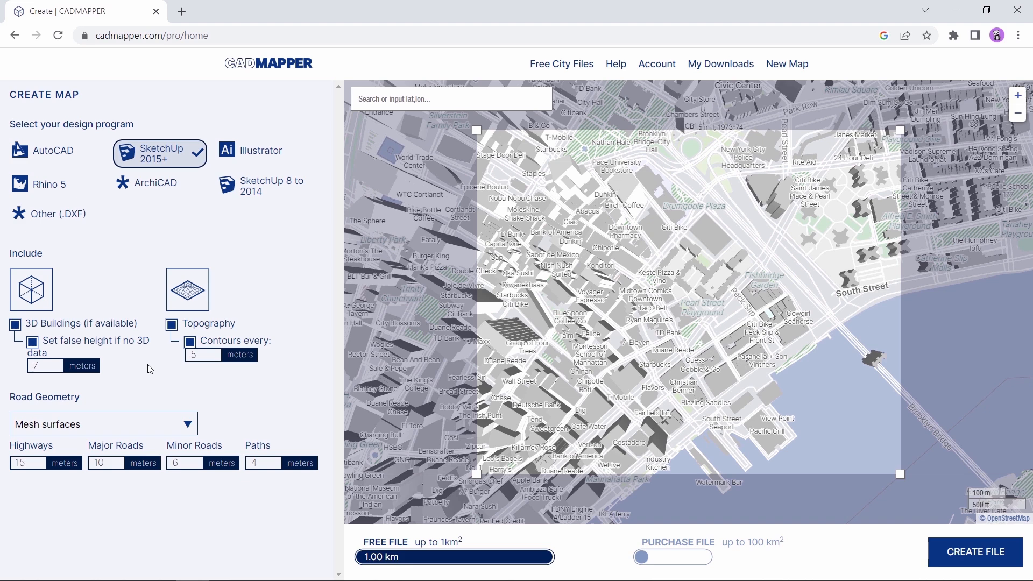
click(103, 423)
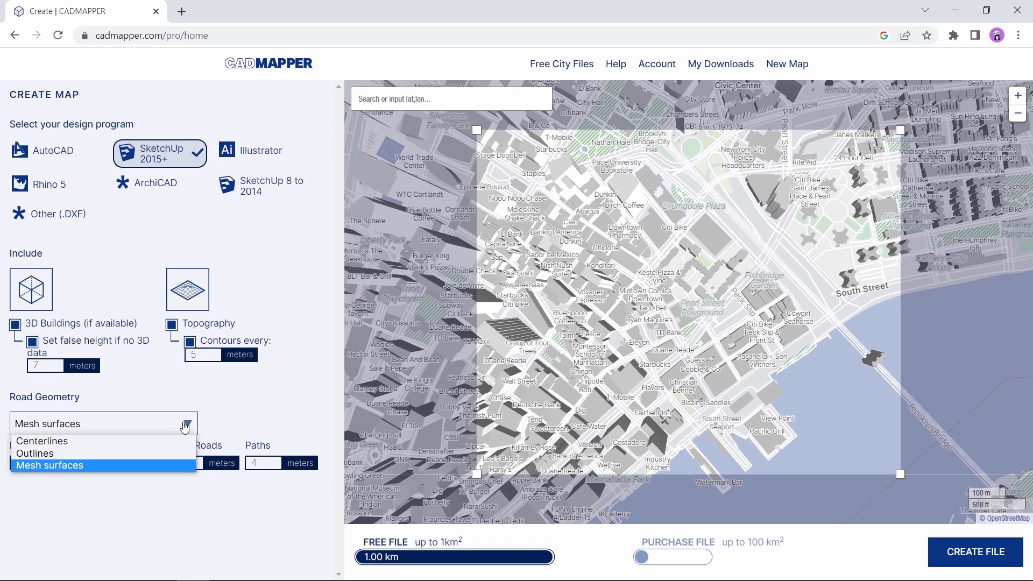
mouse_move(141, 443)
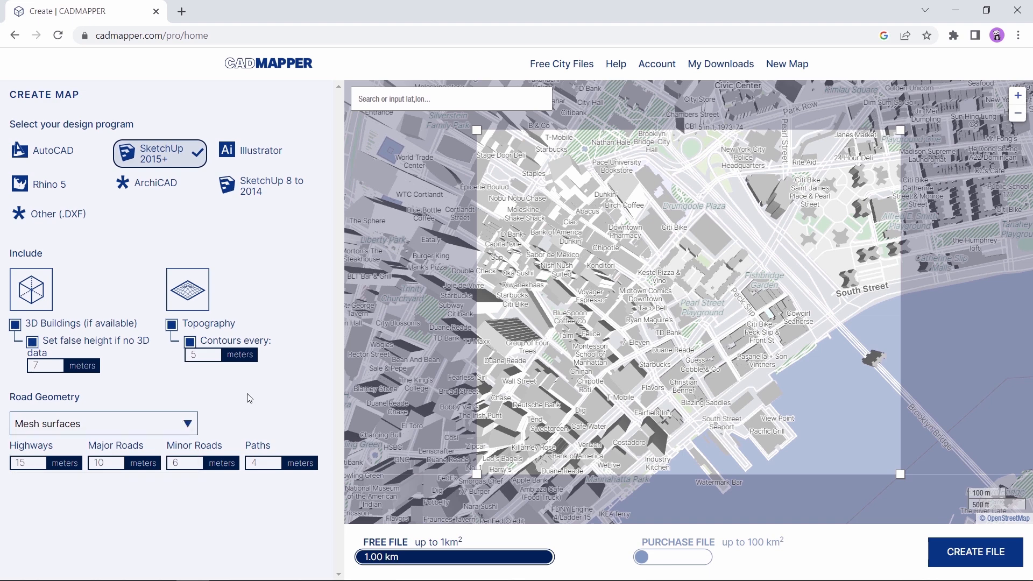
mouse_move(258, 481)
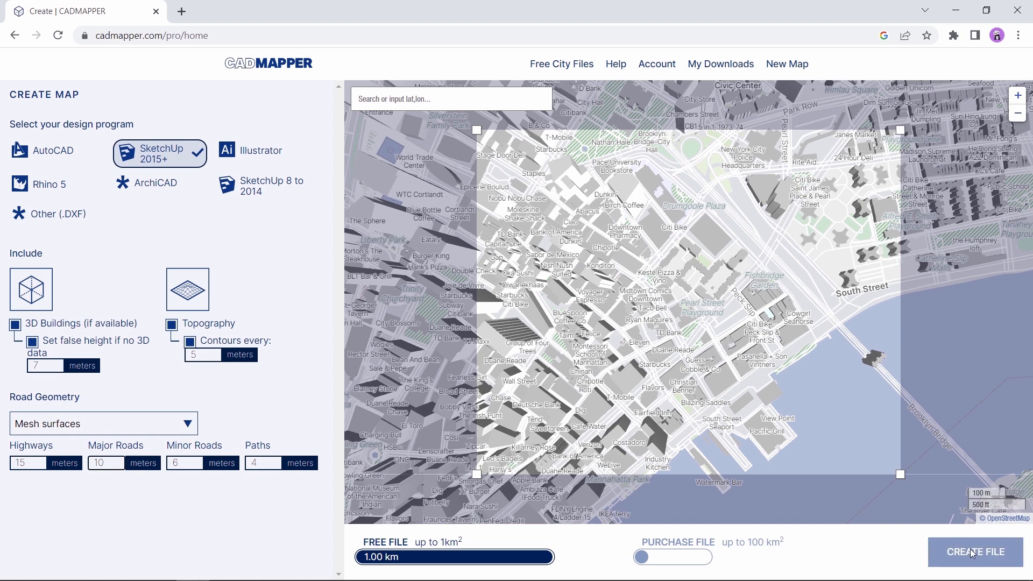
Generate the CADMapper file for the framed New York City area
click(975, 551)
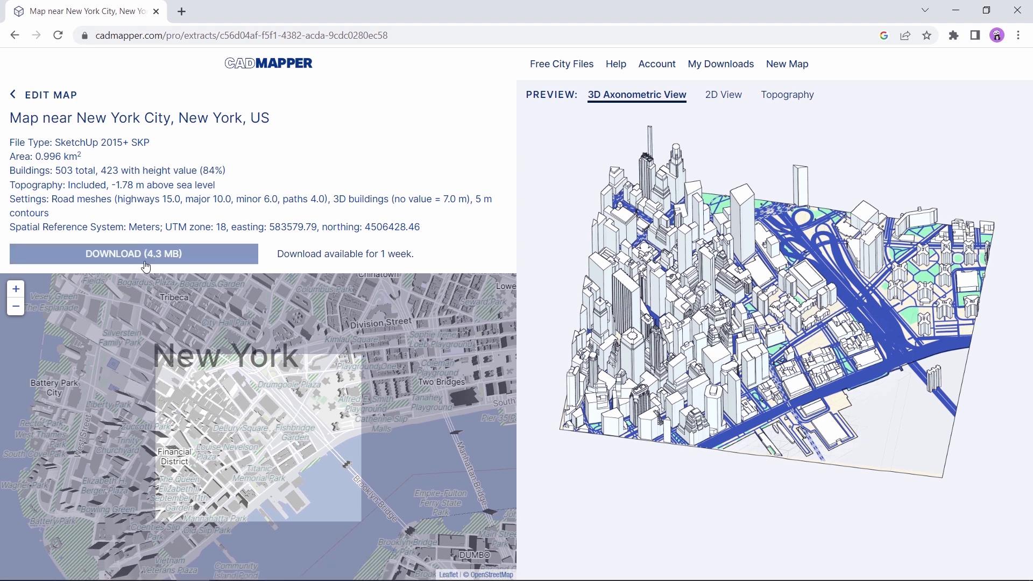
mouse_move(185, 265)
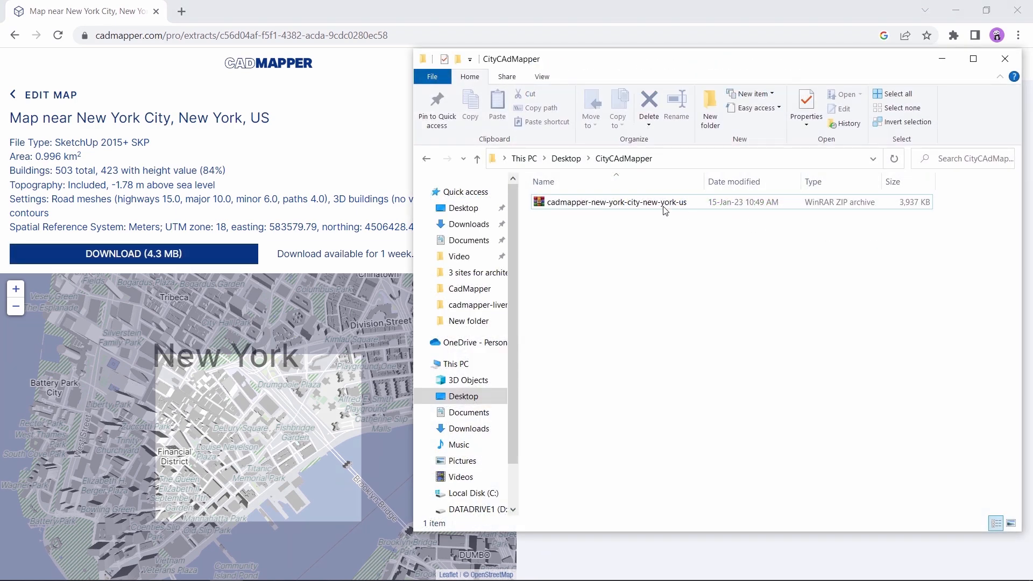
Extract the downloaded New York map ZIP in CityCAdMapper and open the extracted folder
right_click(613, 203)
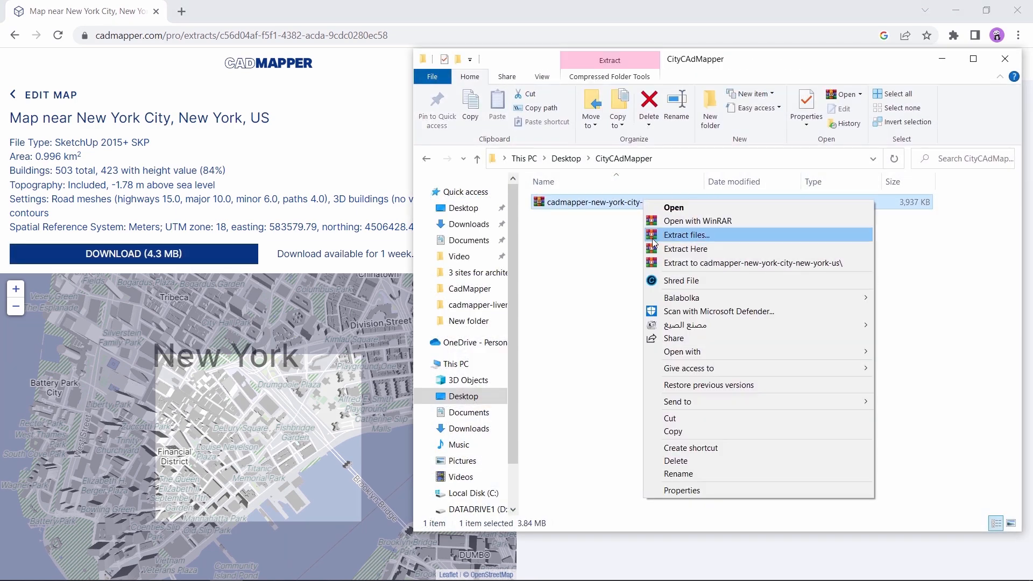
click(685, 249)
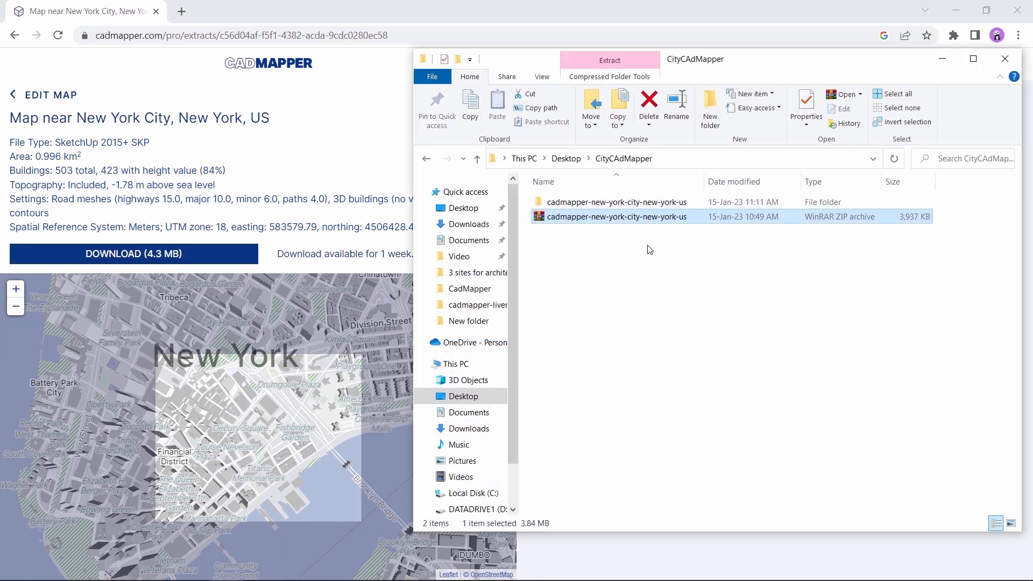
double_click(616, 201)
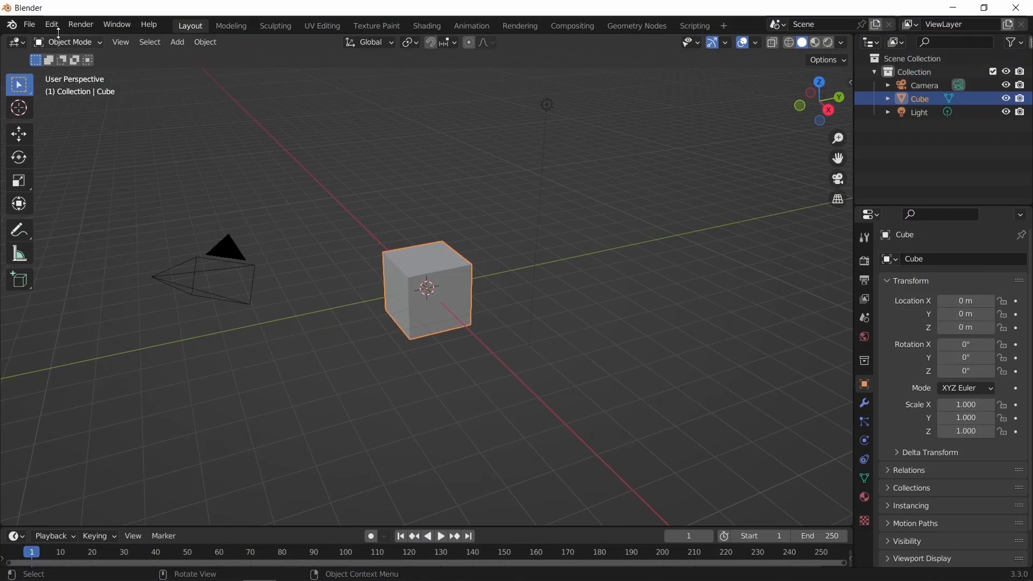
Install sketchup_importer.zip under Preferences > Add-ons and enable the SketchUp Importer
click(50, 24)
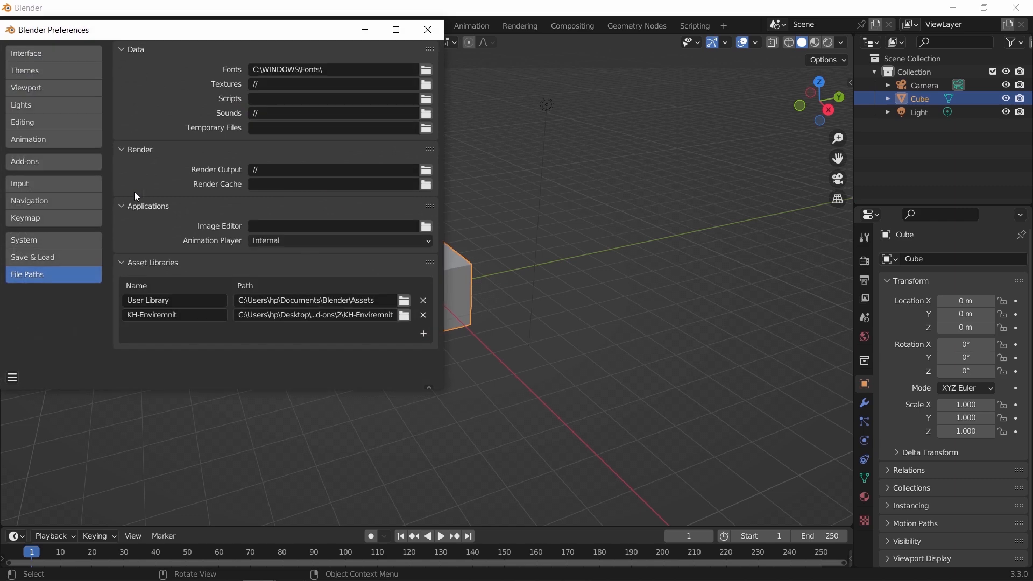
click(25, 163)
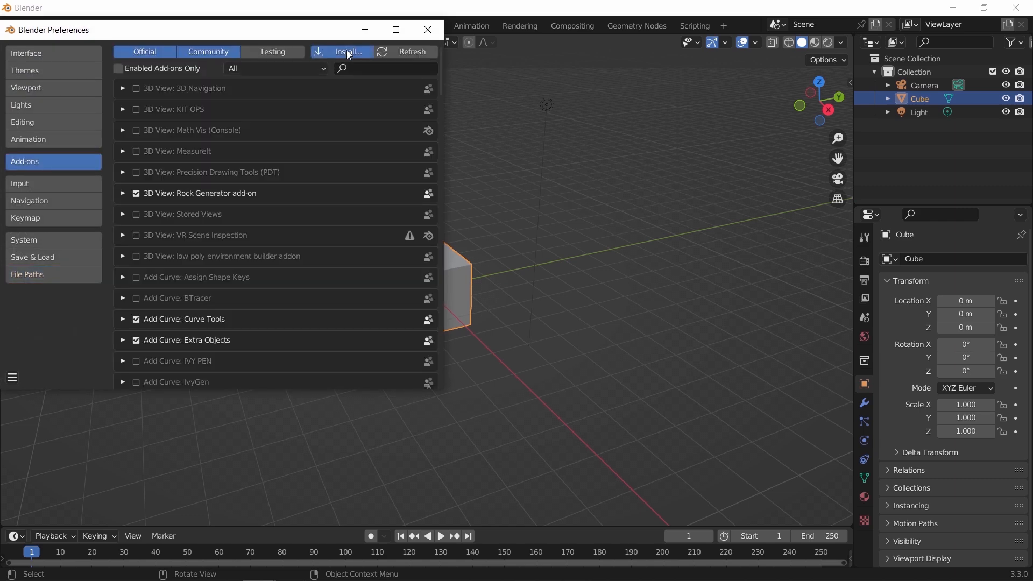
click(346, 51)
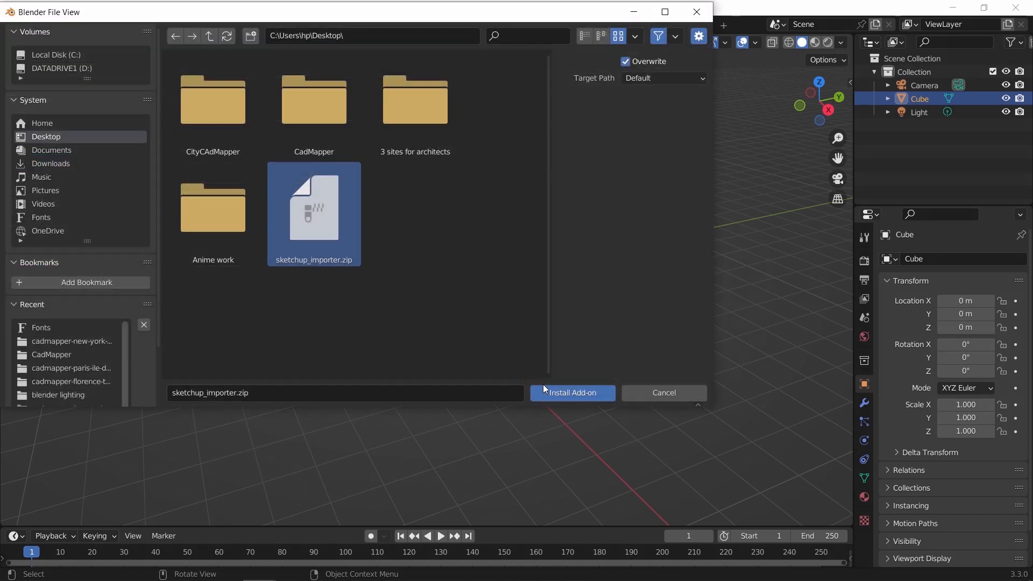
mouse_move(571, 393)
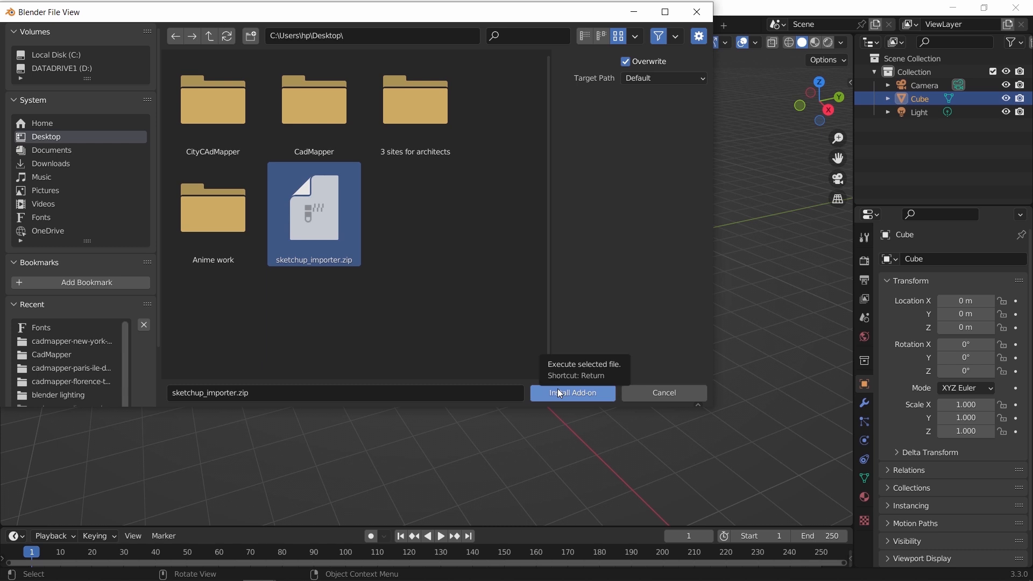
click(570, 393)
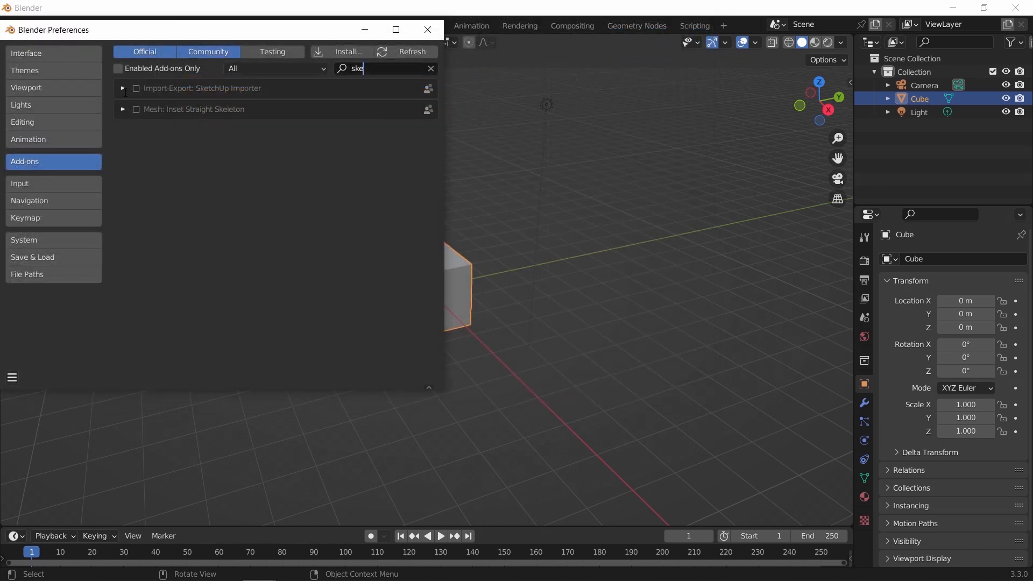
click(123, 88)
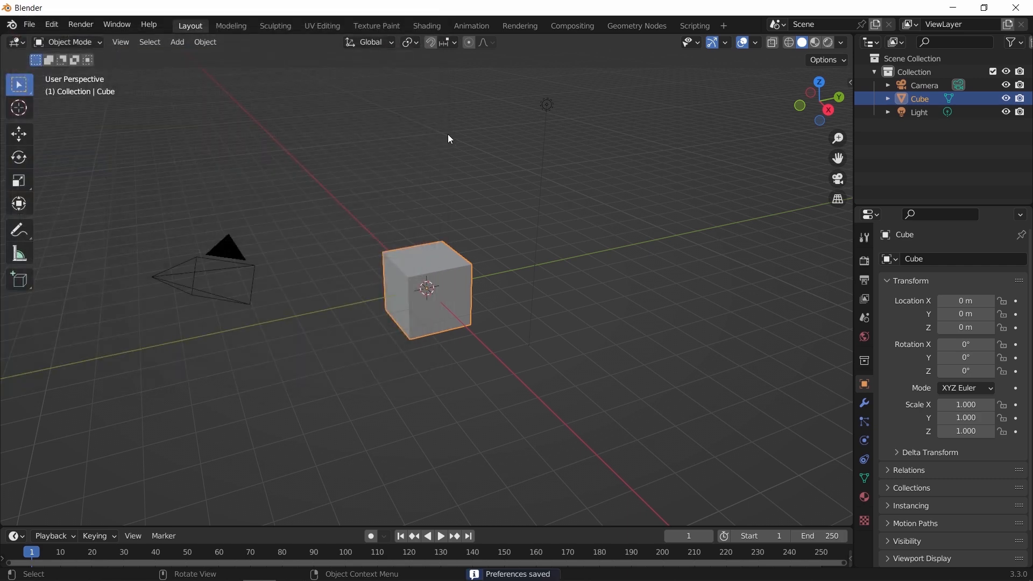
Import the New York CADMapper .skp file as a SketchUp scene and frame the city model
click(29, 24)
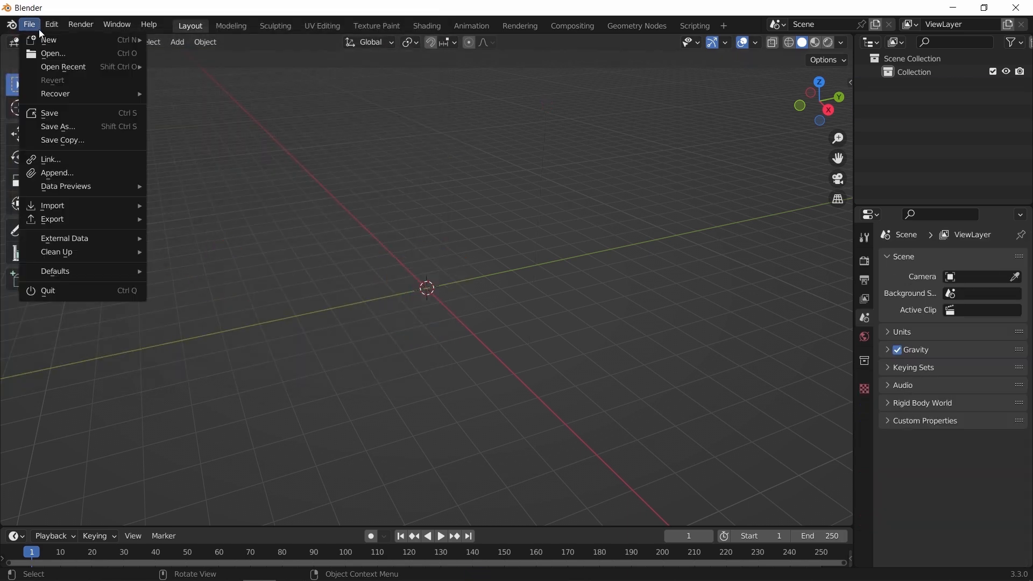
click(52, 205)
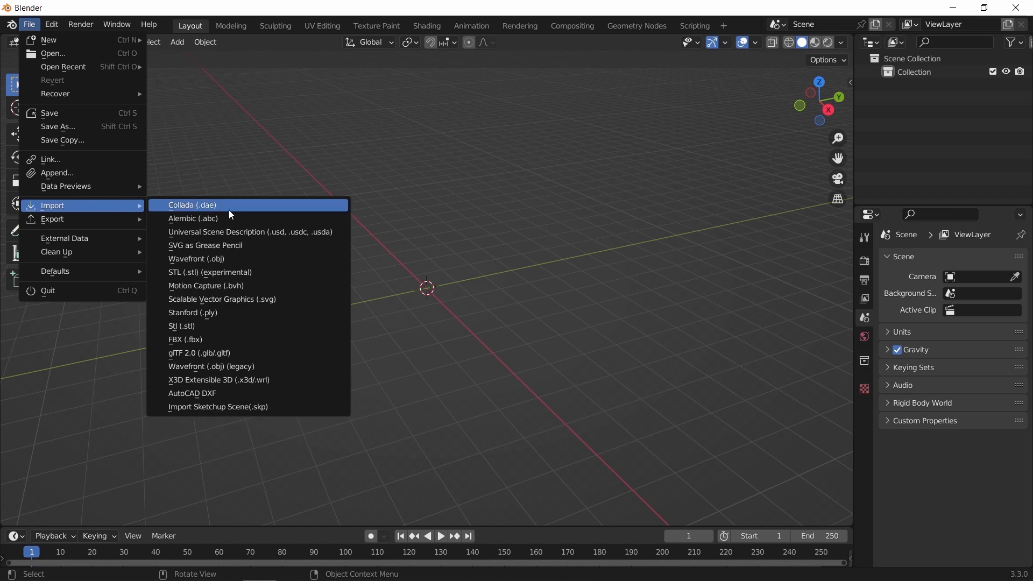
click(217, 407)
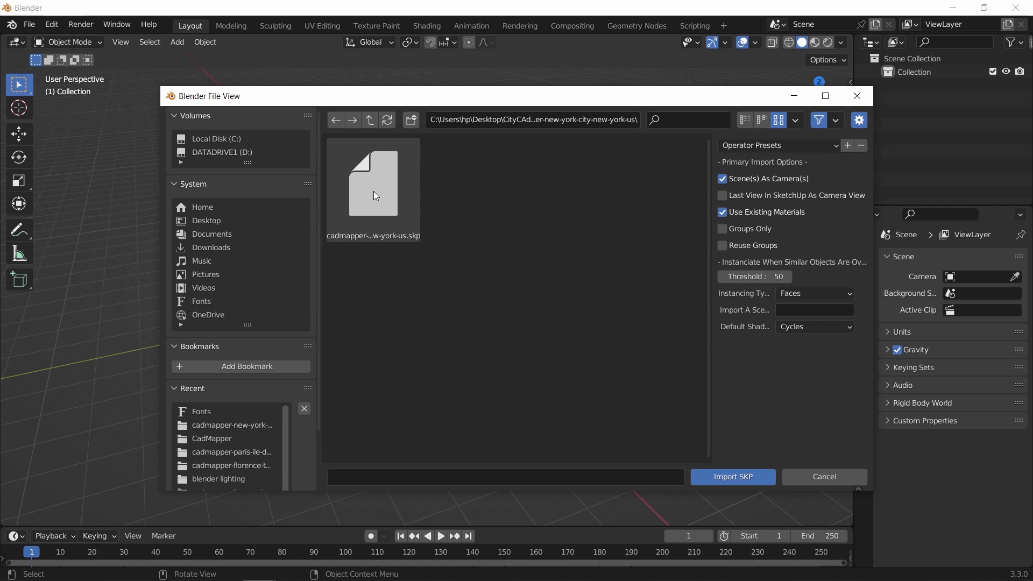
click(372, 183)
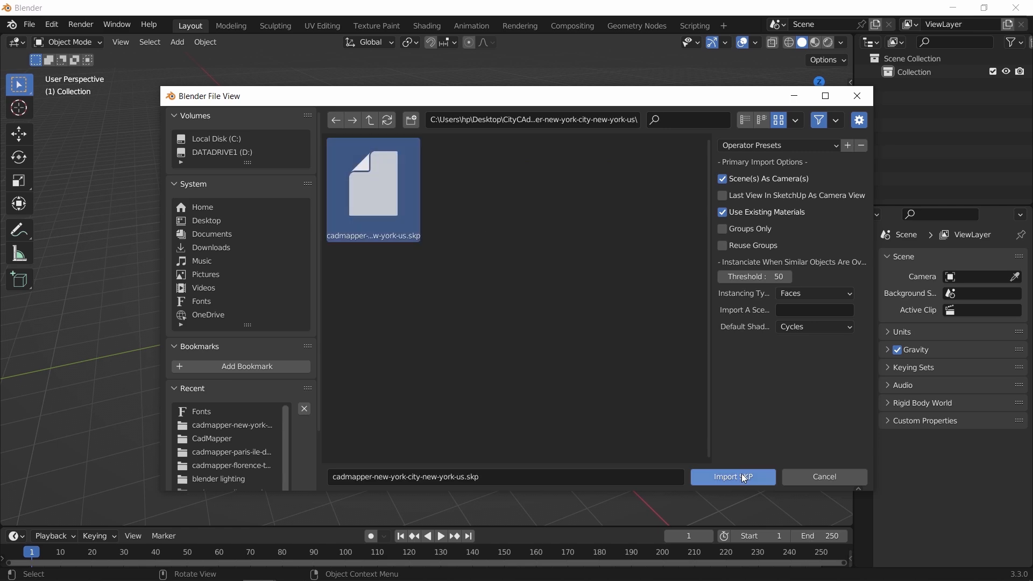
click(731, 476)
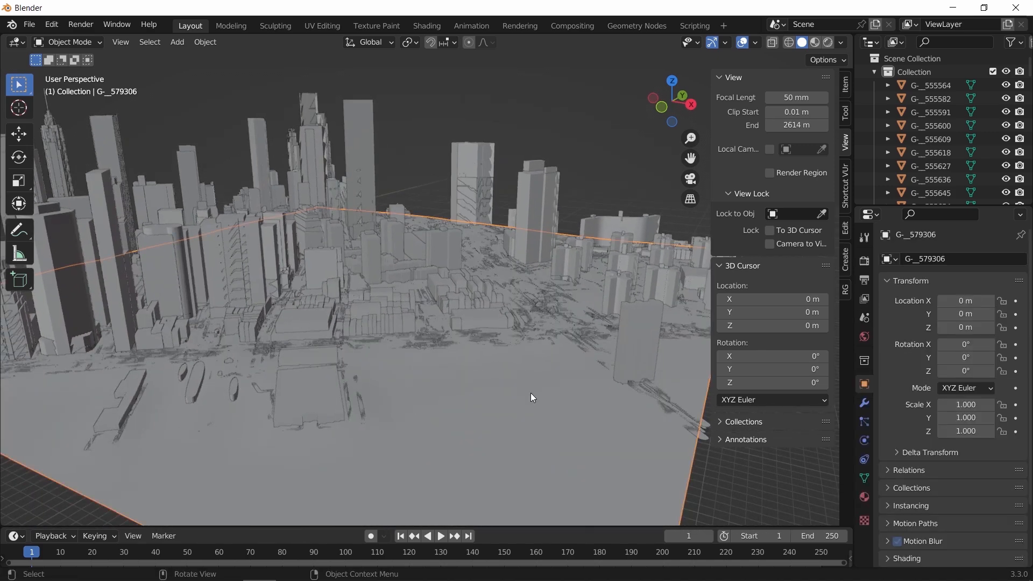
key(g)
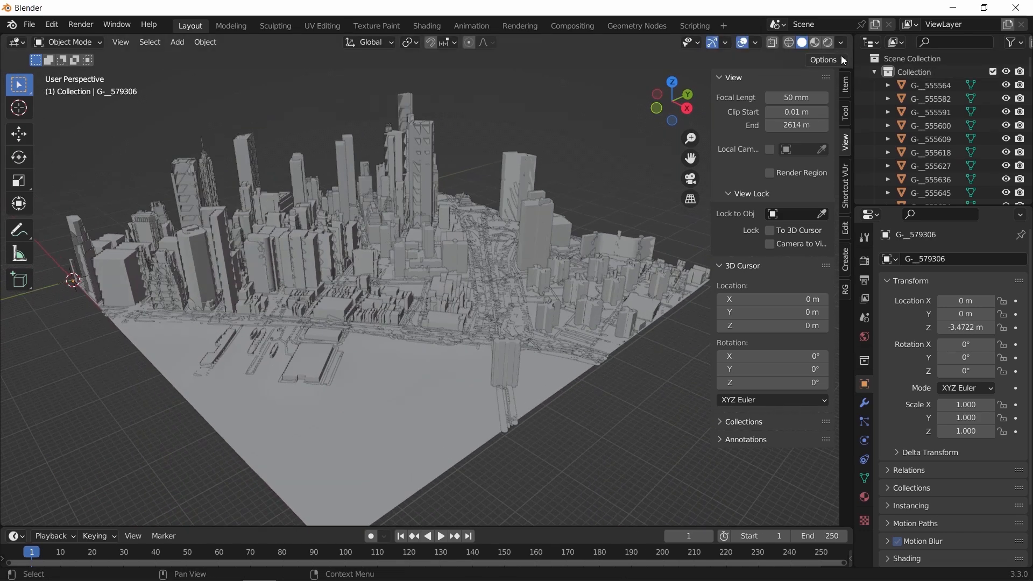
click(839, 42)
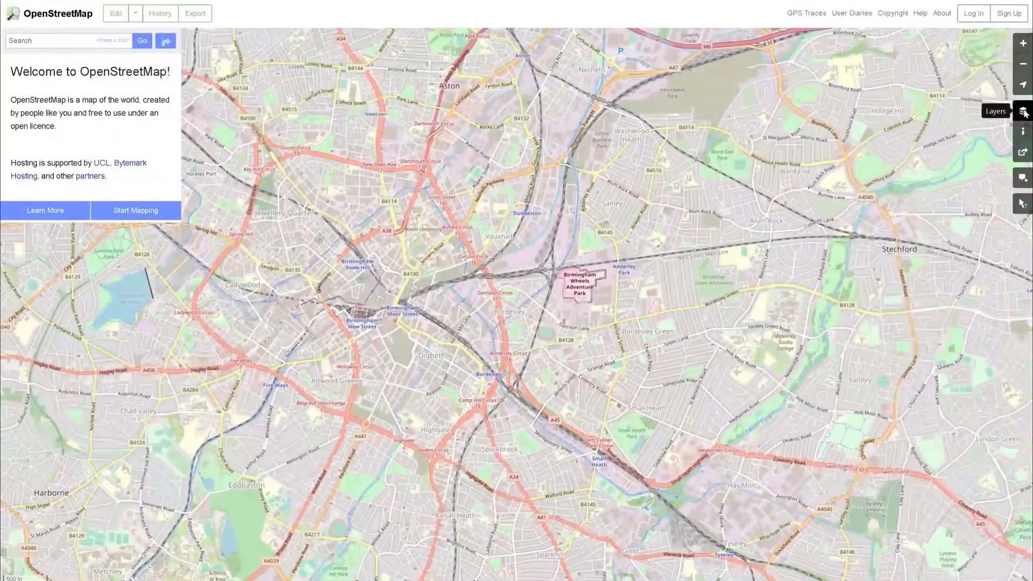
Switch the OpenStreetMap view from the standard style to the Cycle Map layer
click(1023, 111)
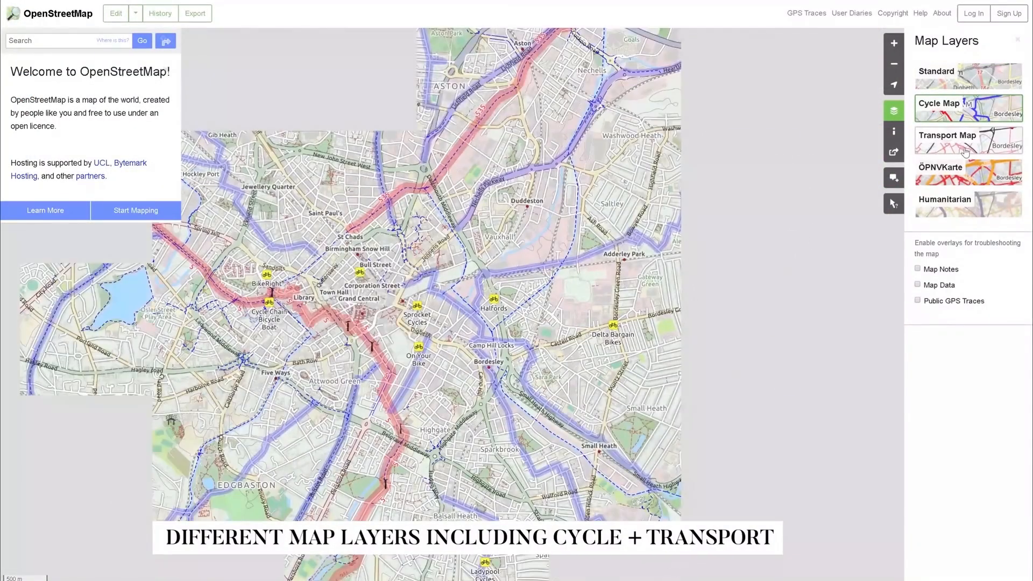
click(893, 152)
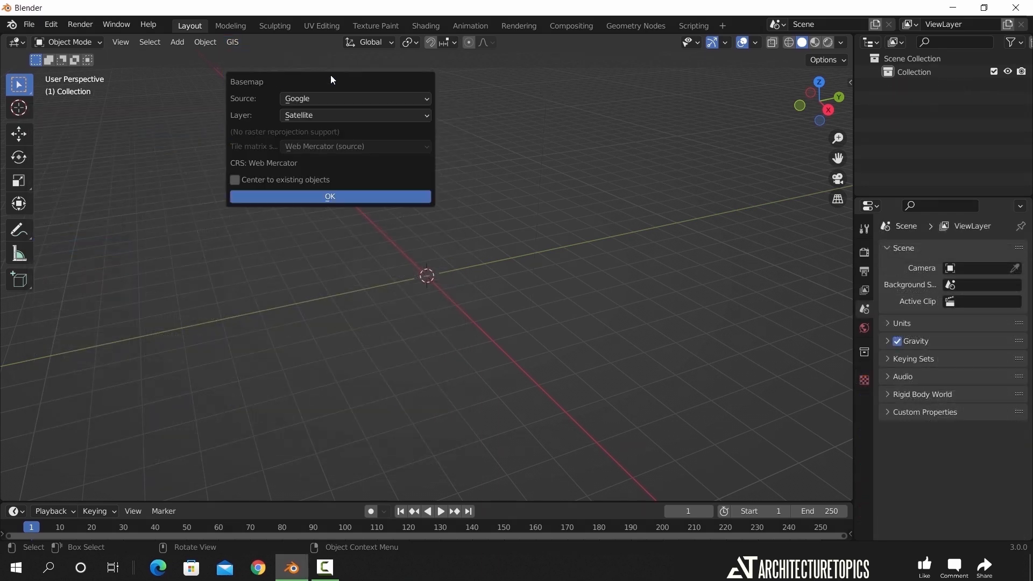
Load a Google Satellite basemap, then import OSM ways with extruded buildings
click(330, 196)
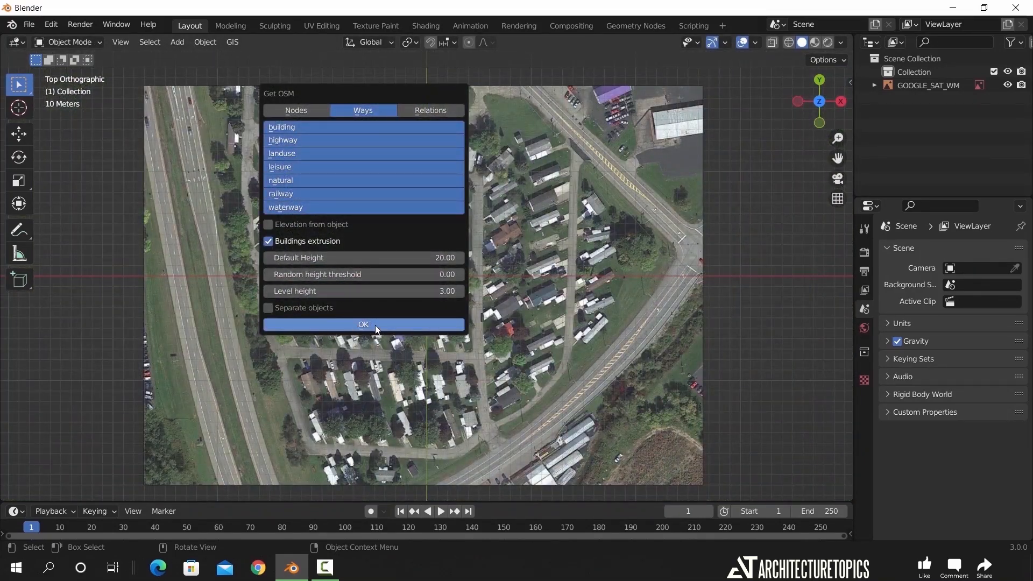
click(363, 324)
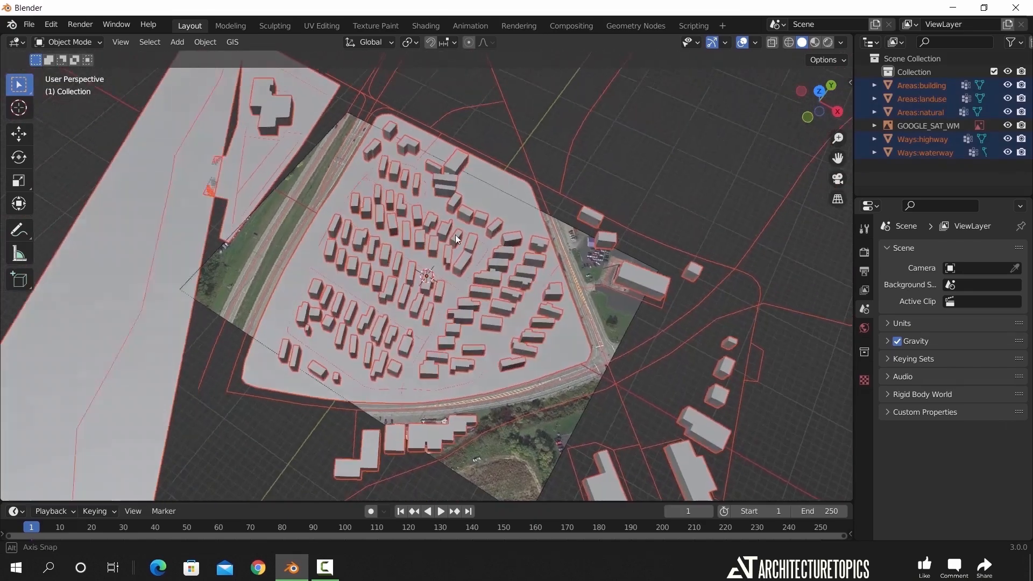